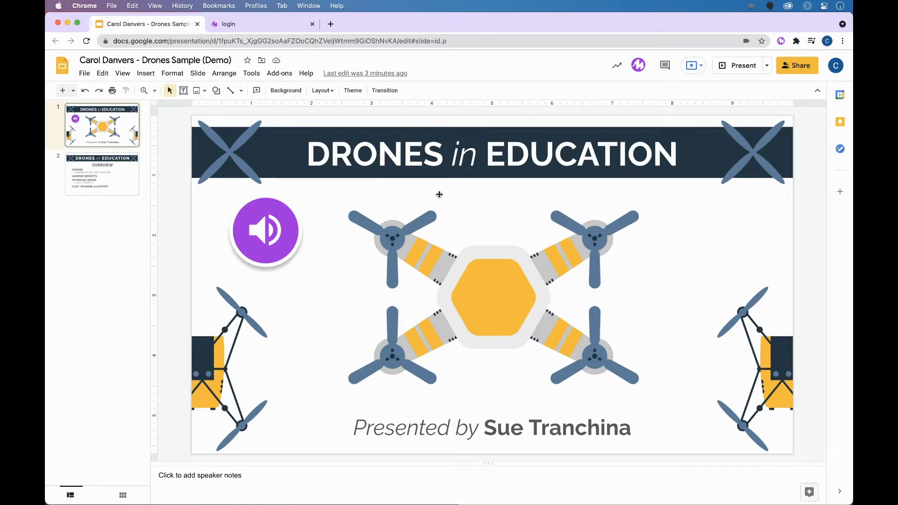
Bring up the player for the title slide's recorded audio clip.
click(264, 230)
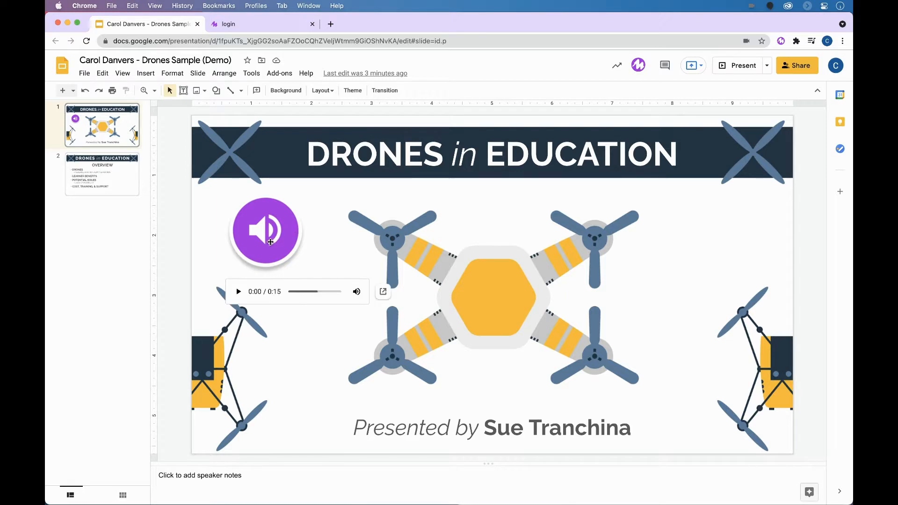
mouse_move(269, 243)
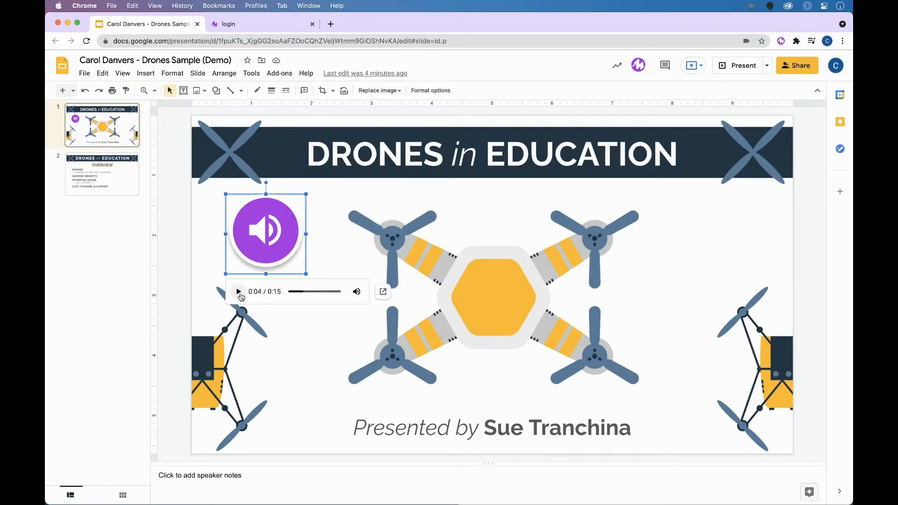
Record an 11-second Mote voice note on the Overview slide and finish it.
click(102, 175)
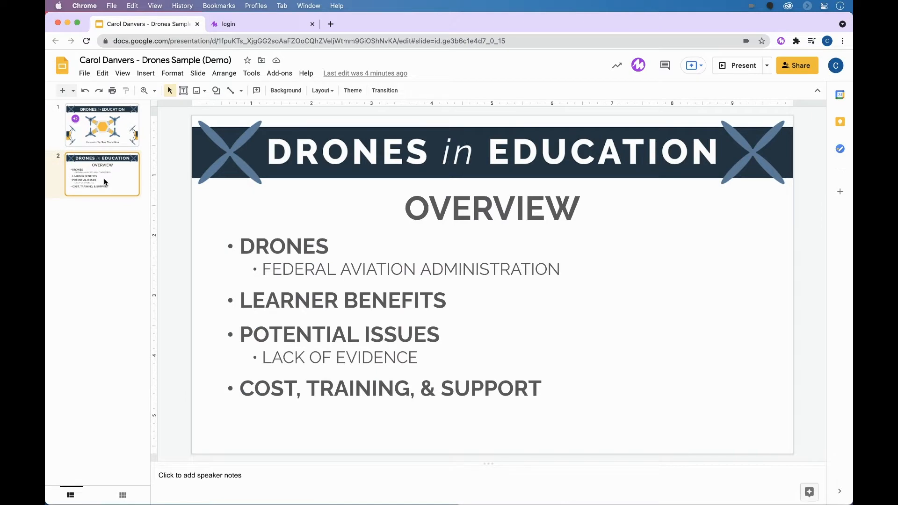
mouse_move(638, 67)
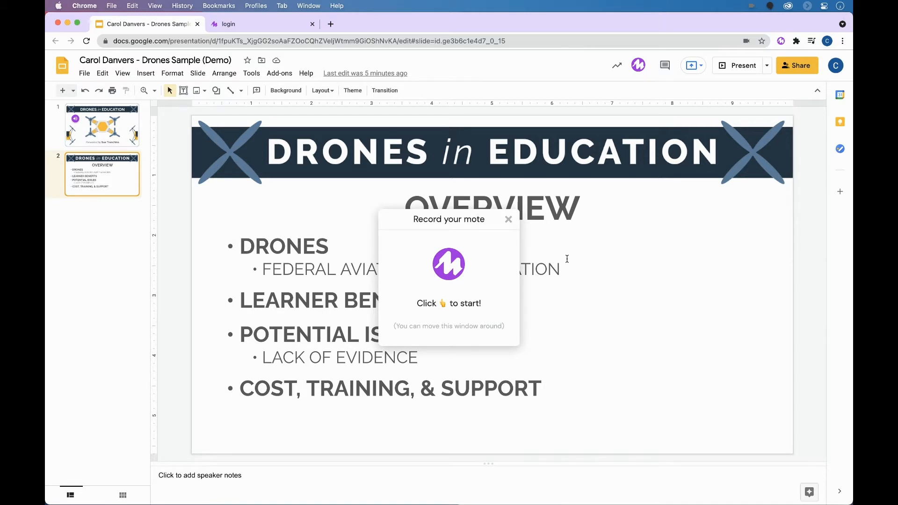
mouse_move(466, 247)
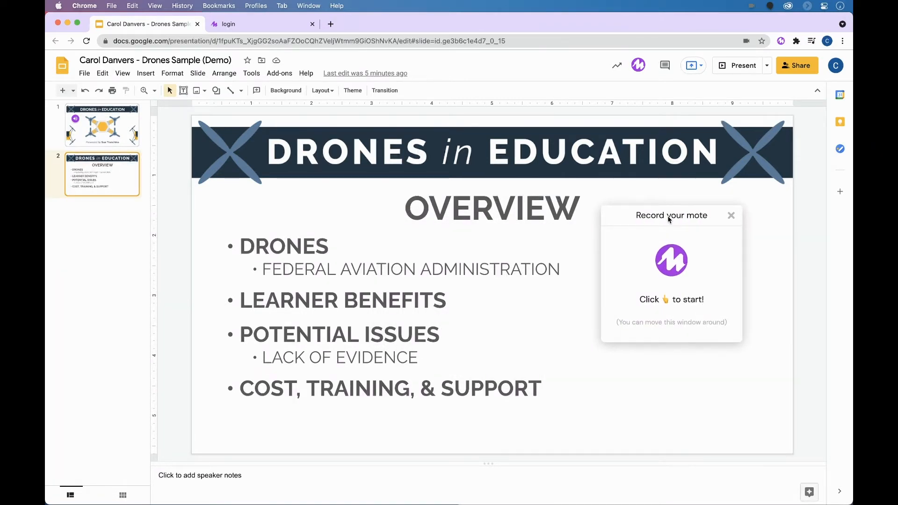
mouse_move(671, 266)
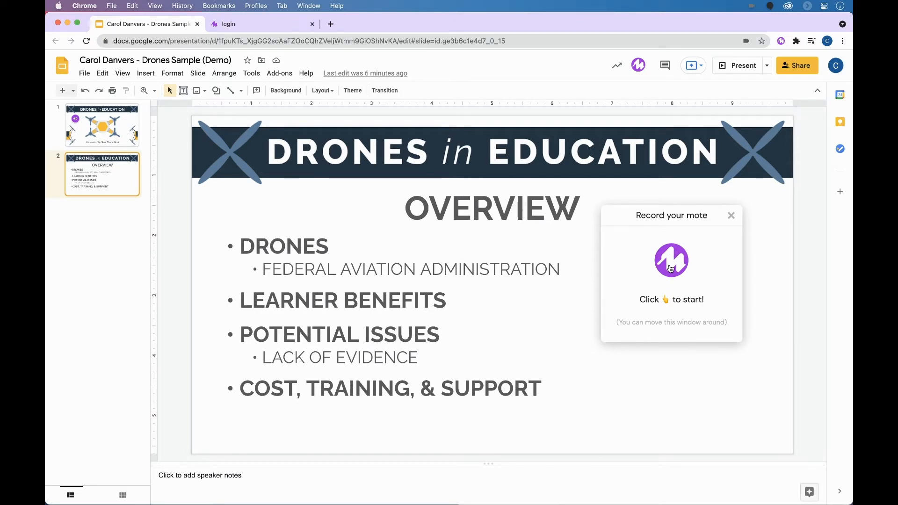
click(671, 260)
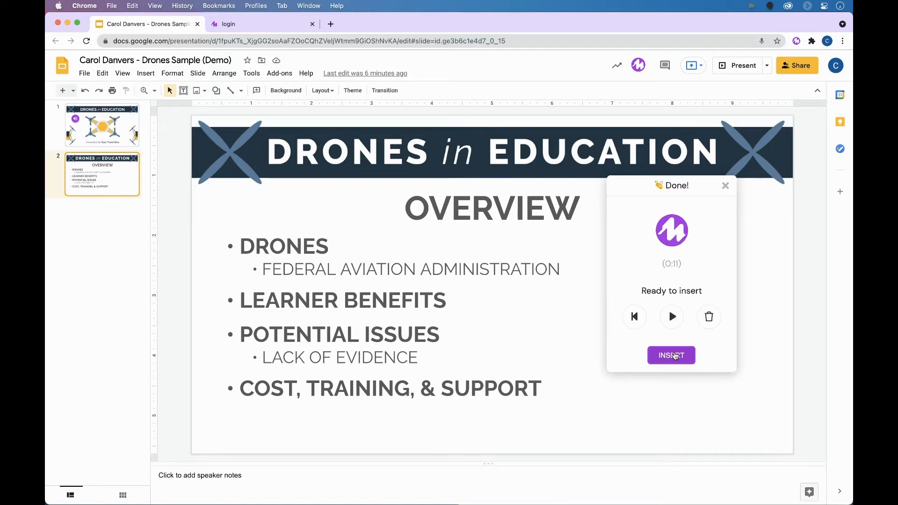
click(671, 355)
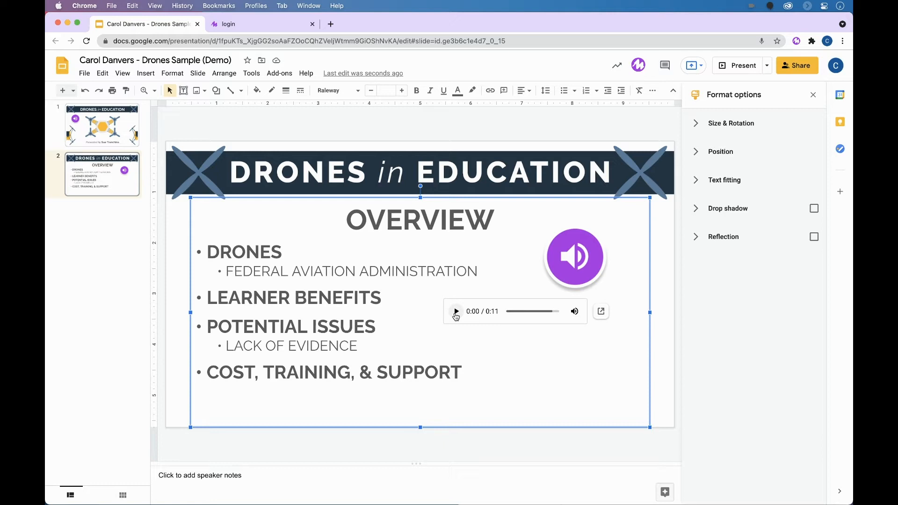
Play back the newly inserted voice note on the Overview slide.
click(574, 256)
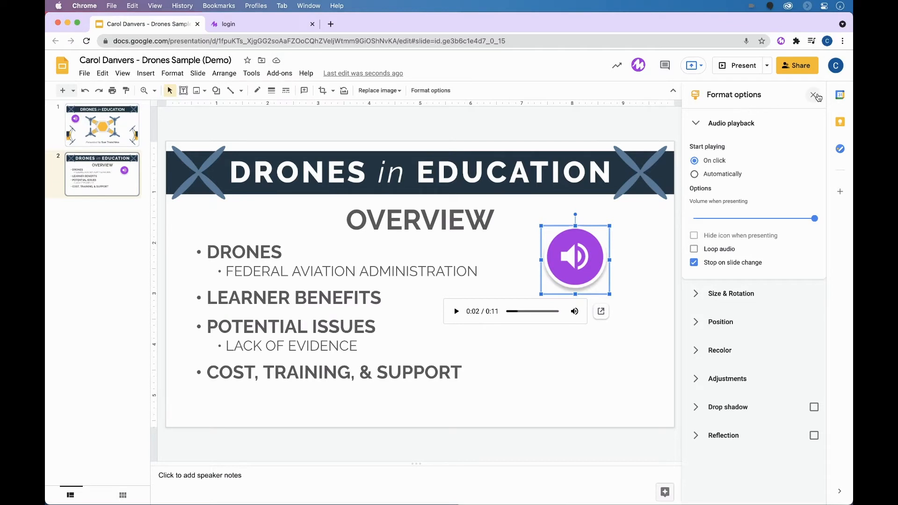
Reselect the Overview audio icon and reopen its Format options playback settings.
click(816, 96)
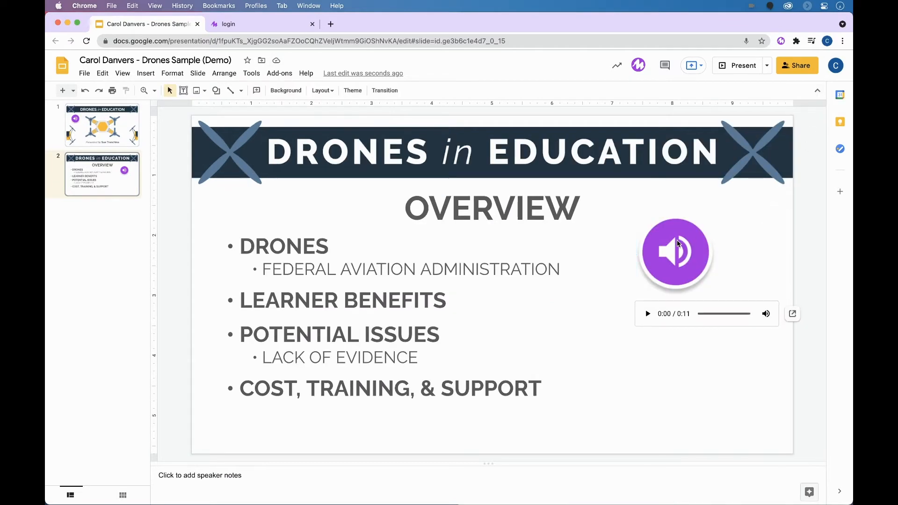
click(675, 252)
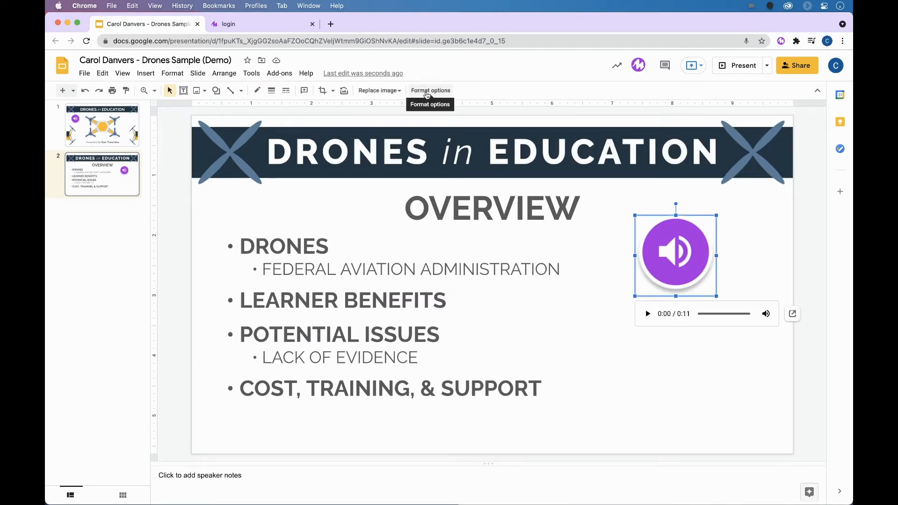
click(430, 89)
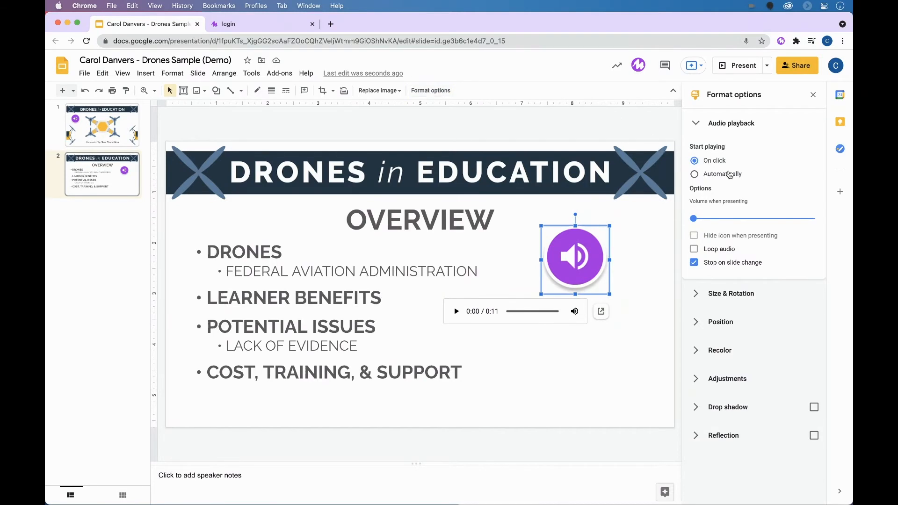
mouse_move(723, 174)
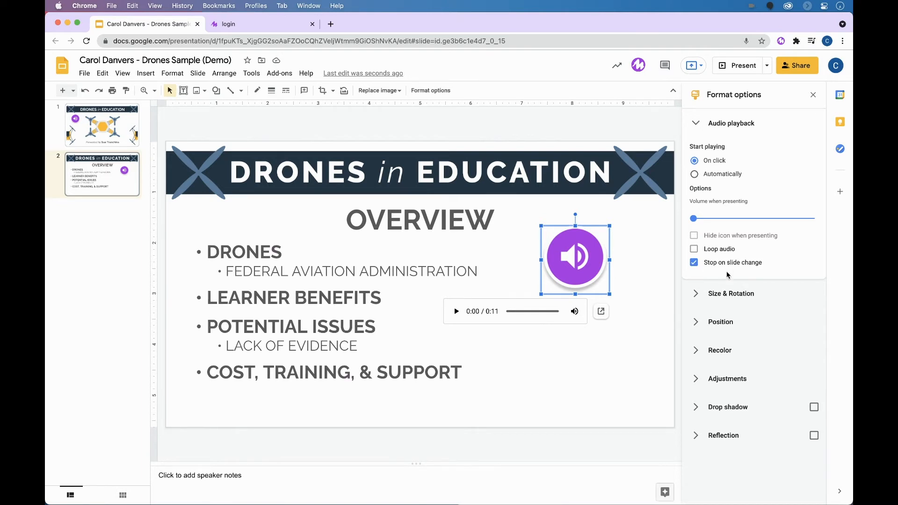
mouse_move(727, 378)
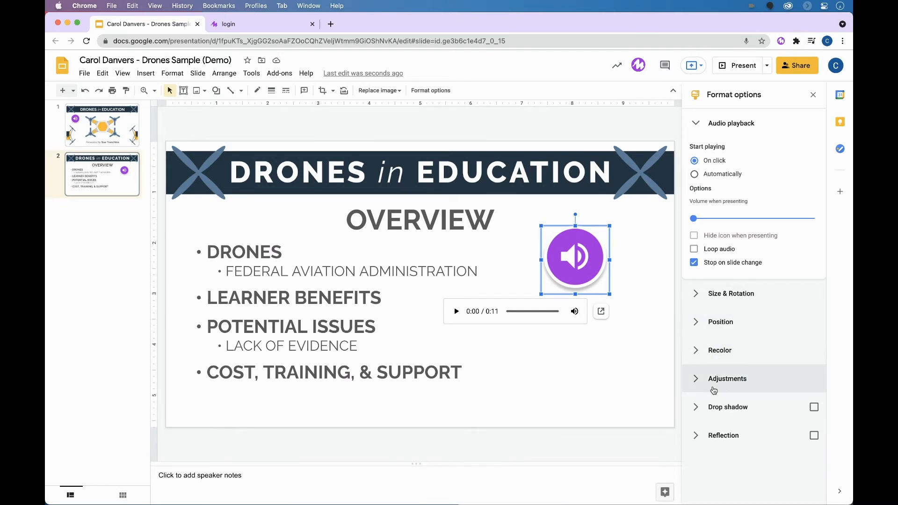
mouse_move(625, 376)
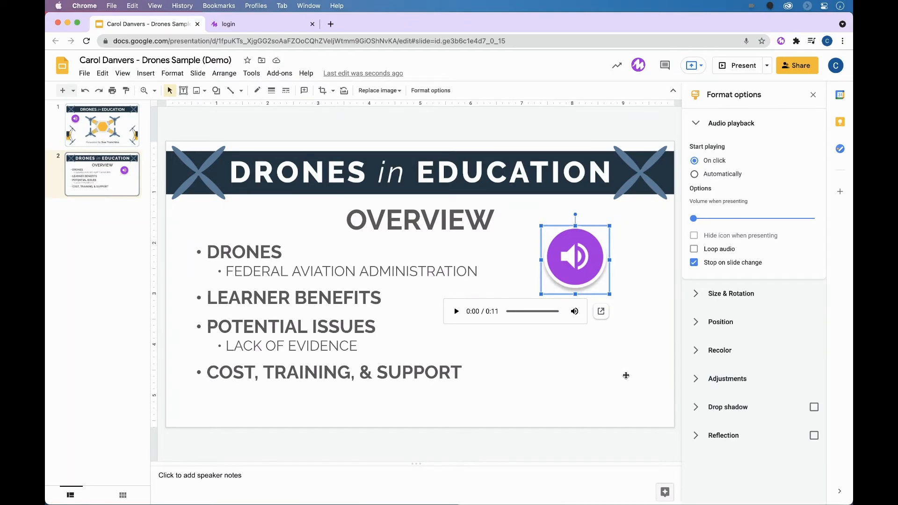
mouse_move(379, 90)
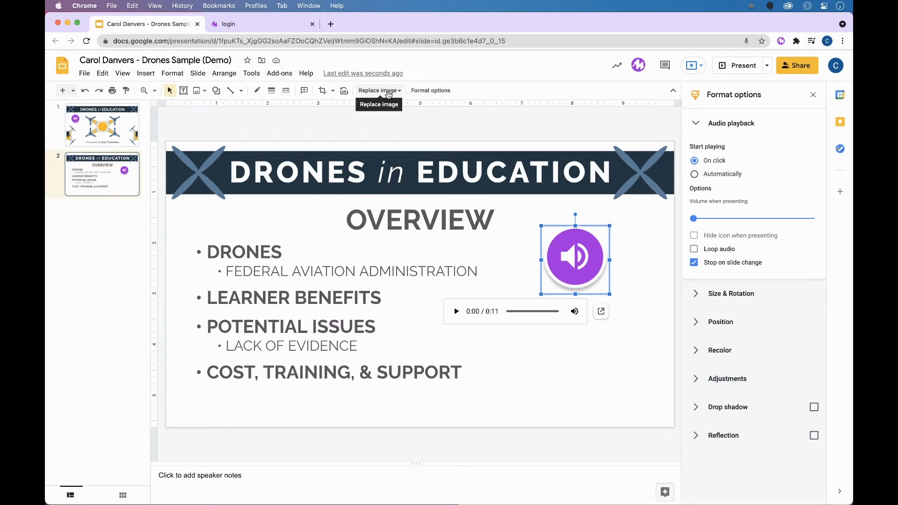
Choose Replace image > Upload from computer for the audio icon, showing the Drone 1 folder.
click(379, 90)
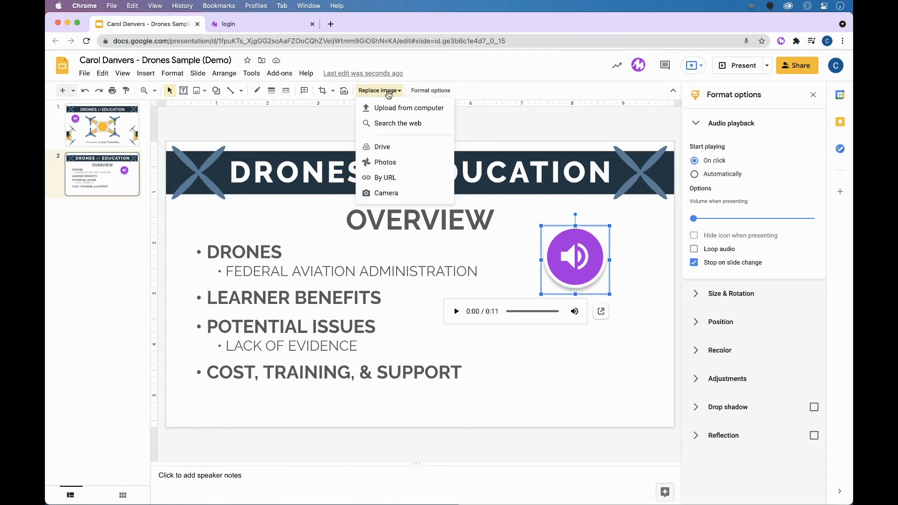
mouse_move(388, 111)
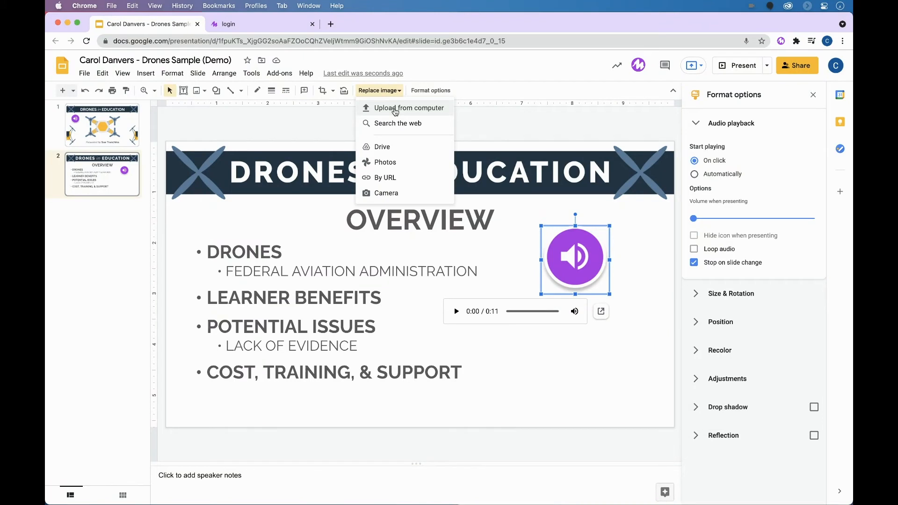
mouse_move(381, 147)
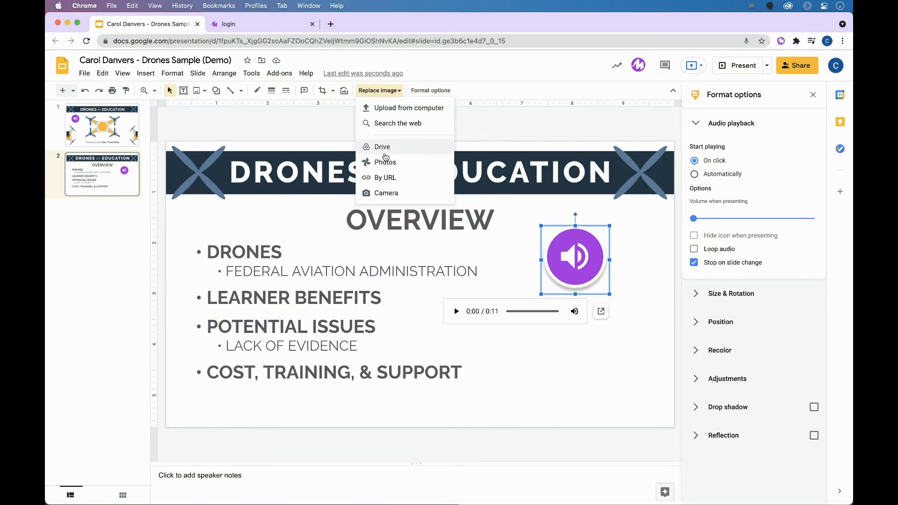
mouse_move(403, 162)
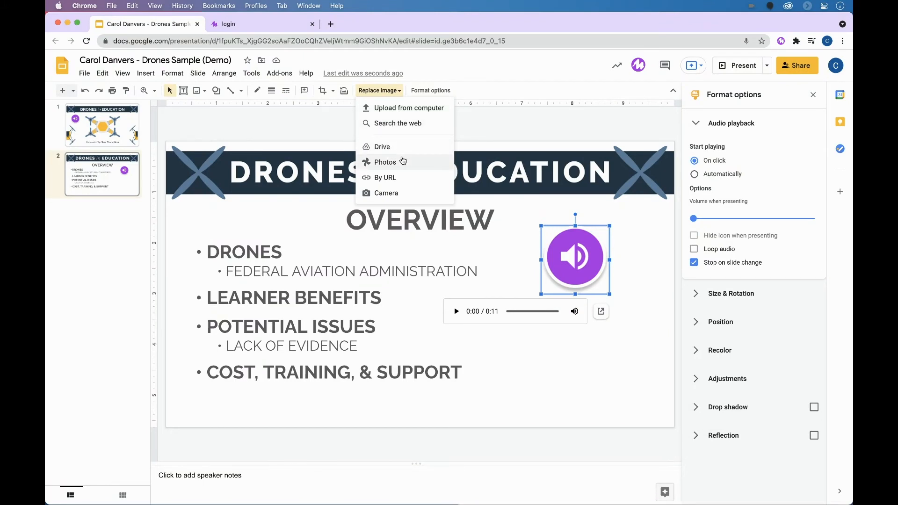
mouse_move(385, 177)
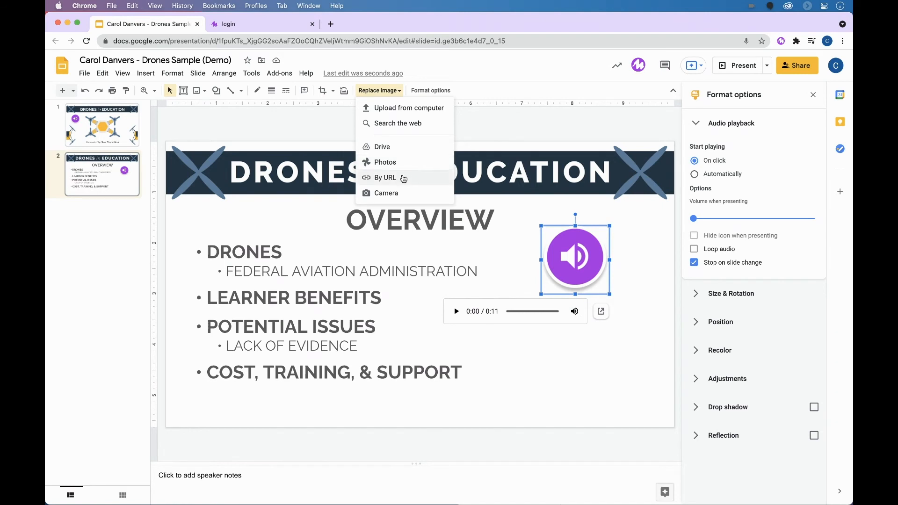
mouse_move(386, 192)
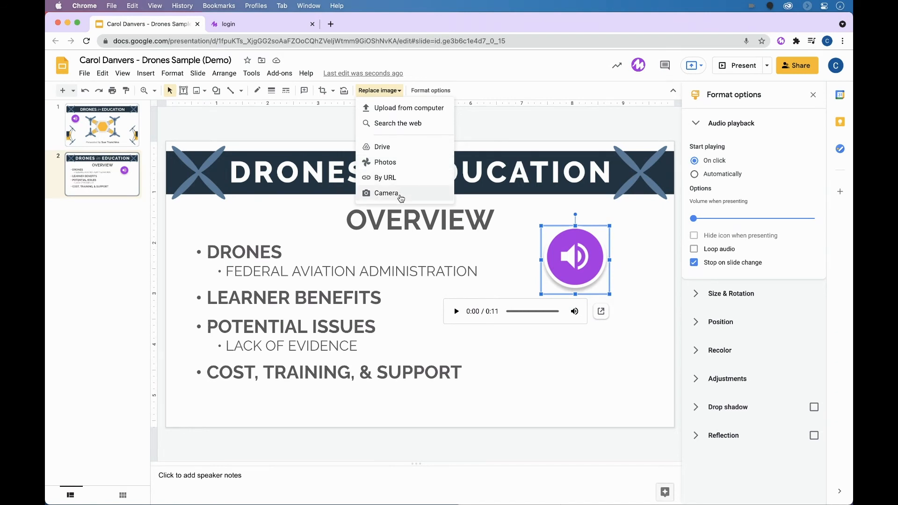
mouse_move(407, 108)
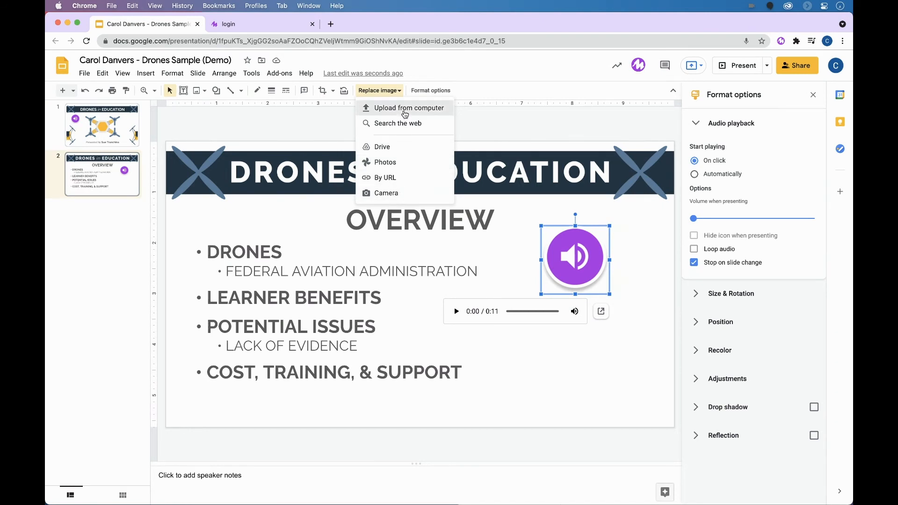
click(409, 108)
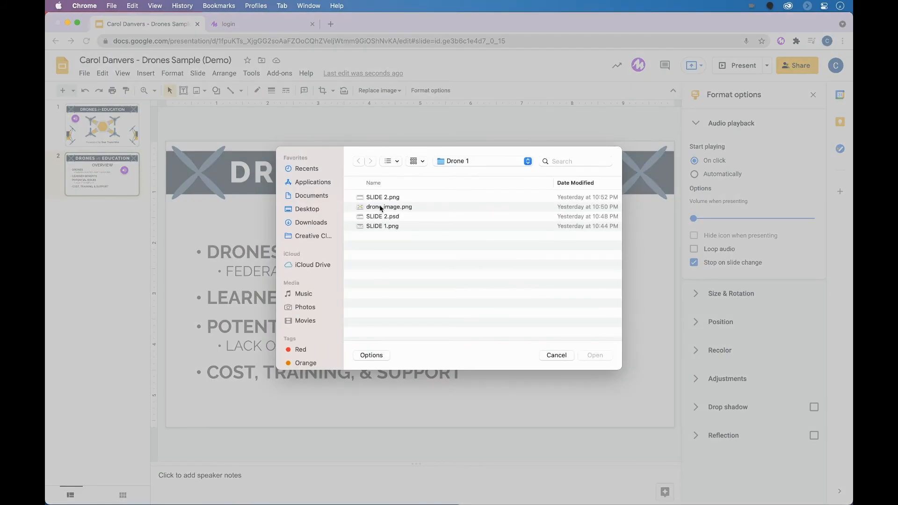